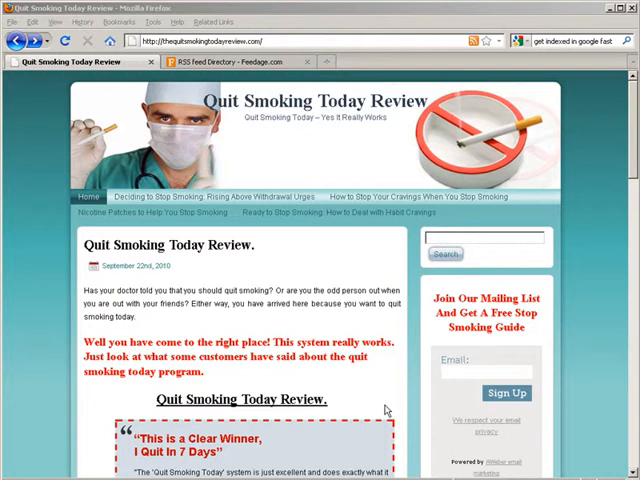
pyautogui.moveTo(385, 255)
pyautogui.write('fee')
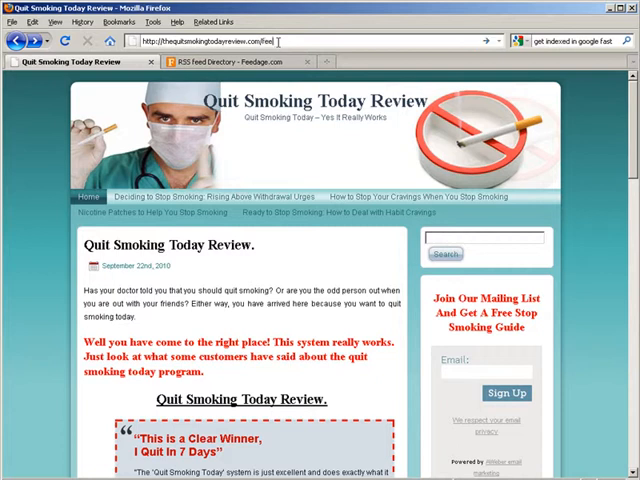
# Load the blog's /feed RSS page and copy its web address.
pyautogui.press('Return')
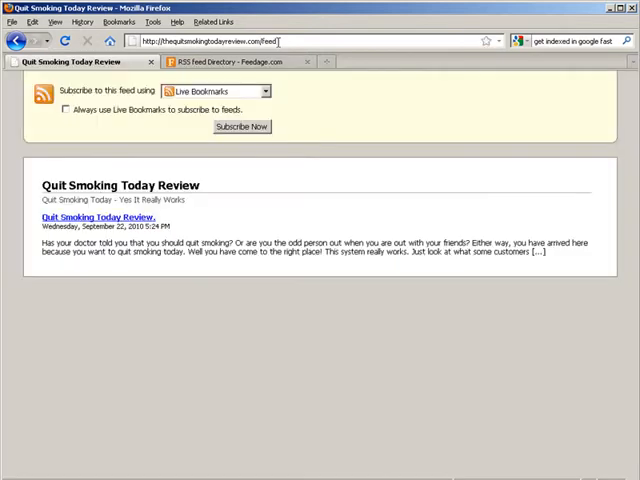
pyautogui.moveTo(254, 158)
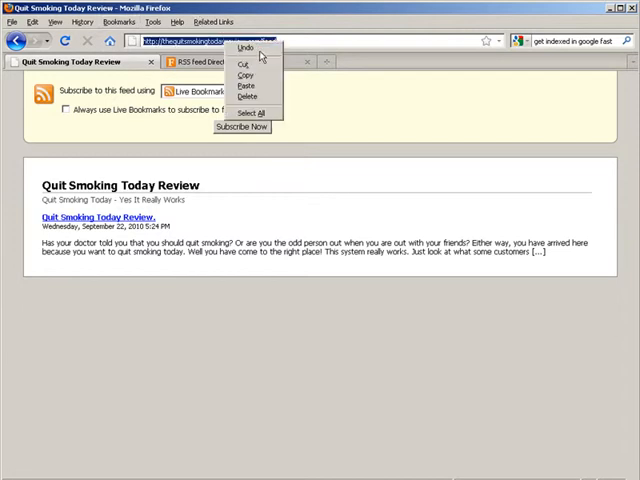
pyautogui.click(240, 61)
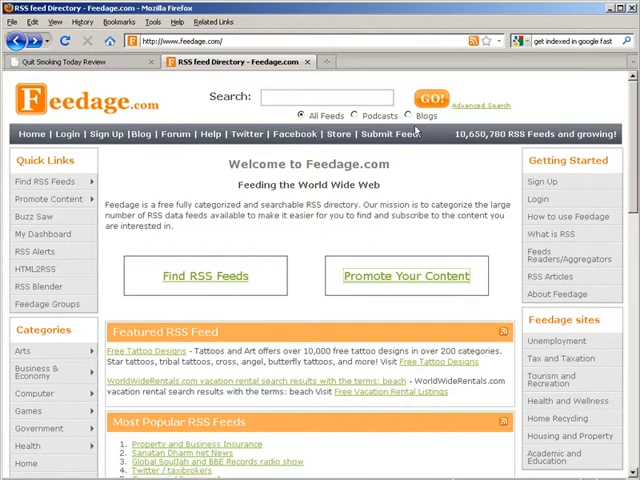
pyautogui.moveTo(418, 281)
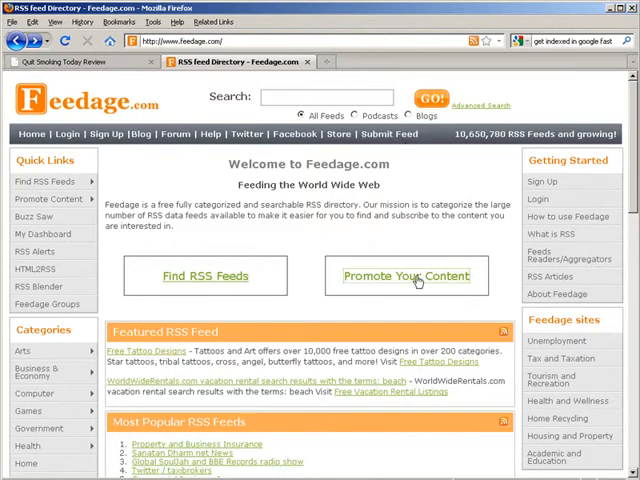
# Choose Promote Your Content, then Submit your RSS Feeds to our directory.
pyautogui.click(405, 275)
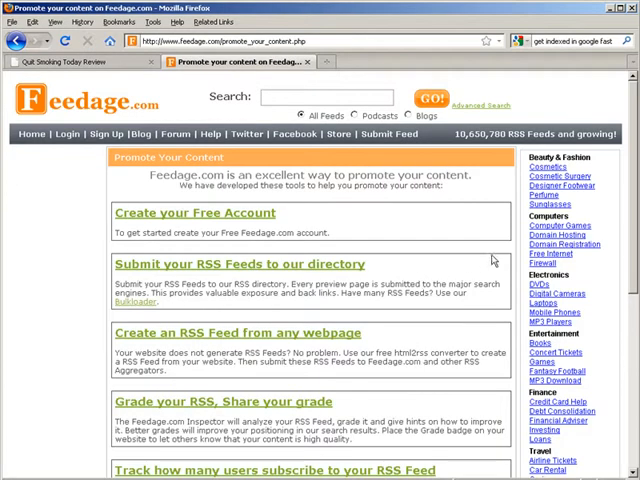
pyautogui.click(168, 212)
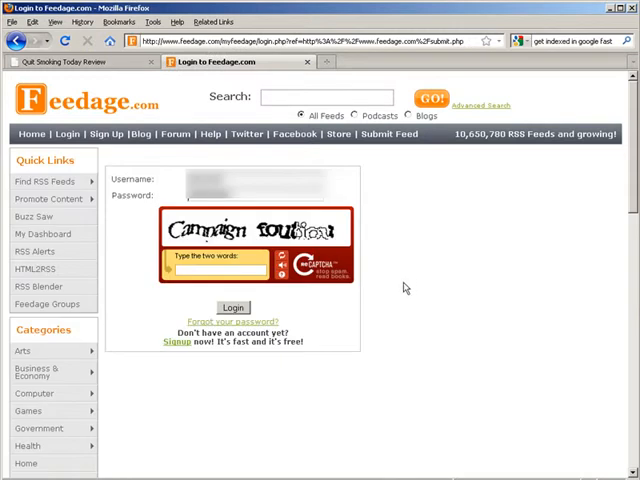
pyautogui.moveTo(210, 263)
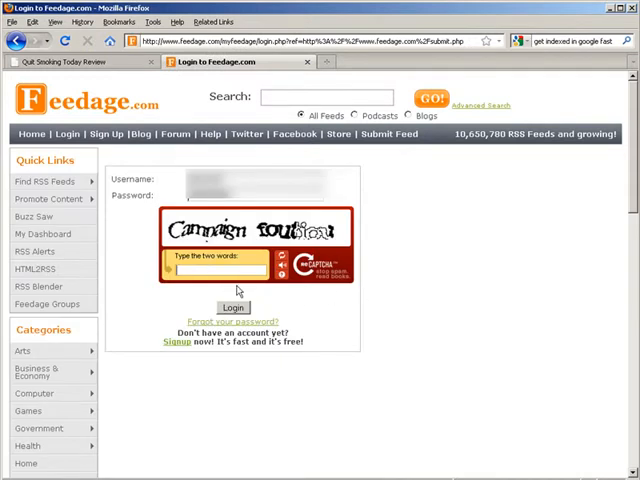
# Log in to Feedage with username, password and captcha.
pyautogui.click(231, 307)
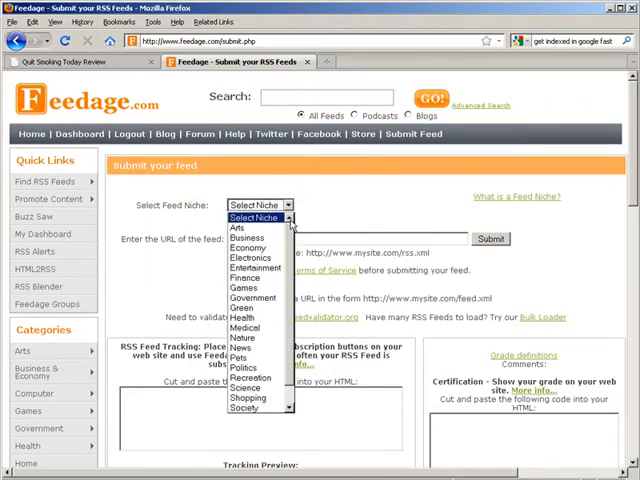
pyautogui.moveTo(245, 288)
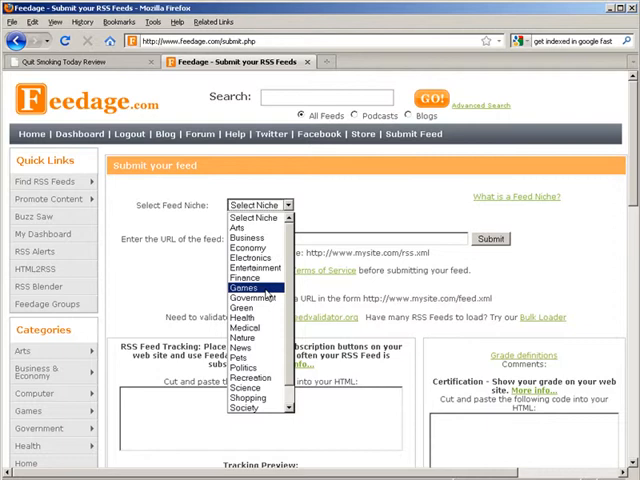
# Submit the pasted feed URL under the Health niche, then scroll to the preview.
pyautogui.click(247, 317)
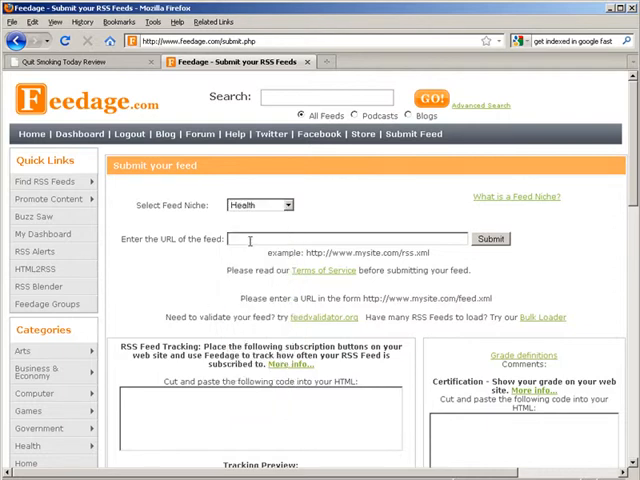
pyautogui.rightClick(250, 239)
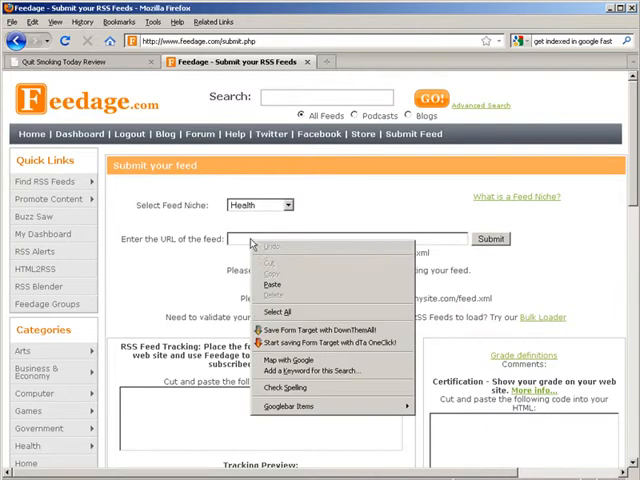
pyautogui.click(271, 285)
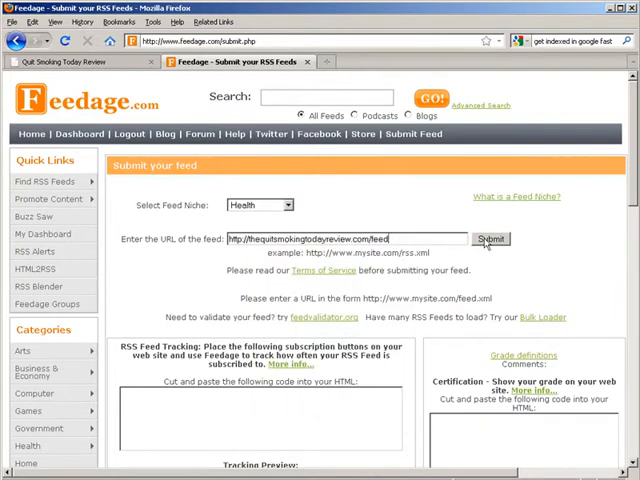
pyautogui.click(490, 238)
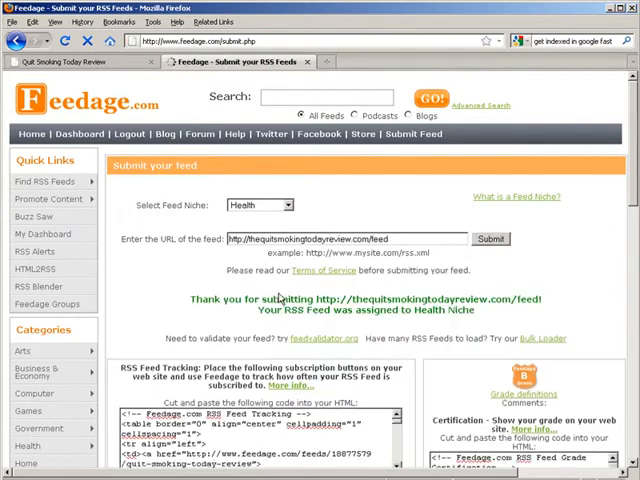
pyautogui.moveTo(213, 310)
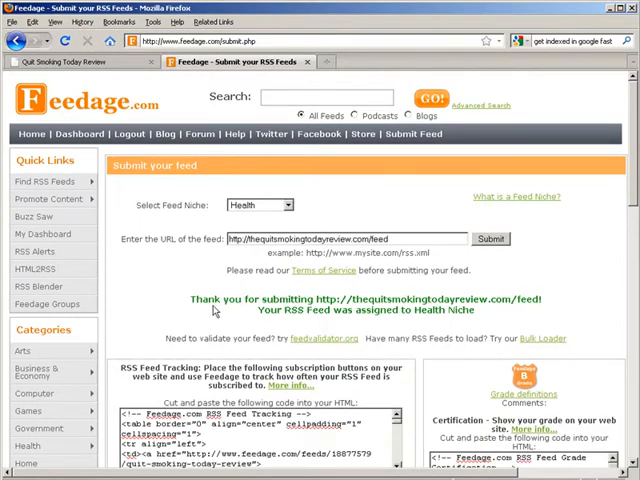
pyautogui.scroll(-3)
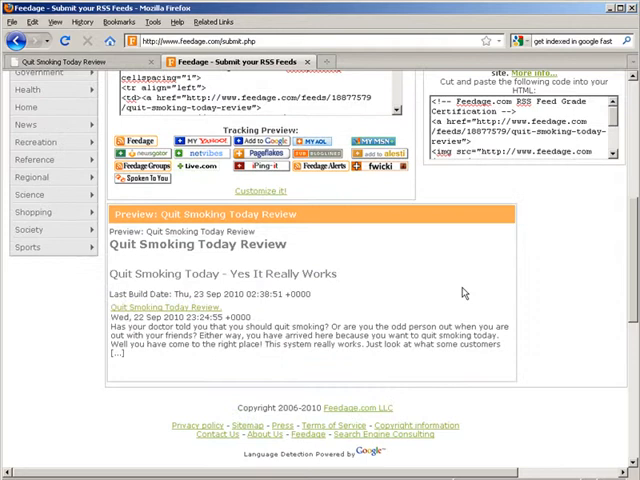